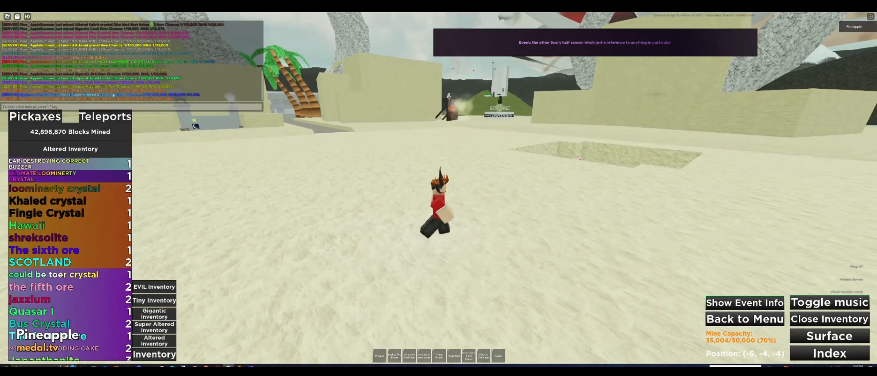
Teleport from the sandy surface into the mine's Stone layer, then briefly pause and resume the game
{"action": "left_click", "coordinate": [106, 116]}
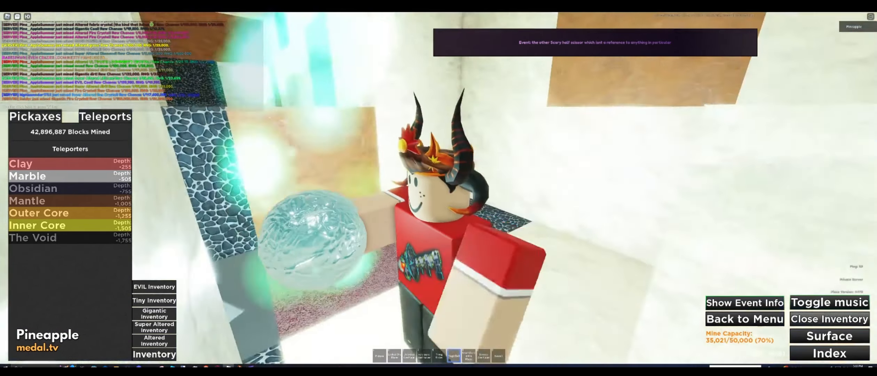
{"action": "left_click", "coordinate": [830, 319]}
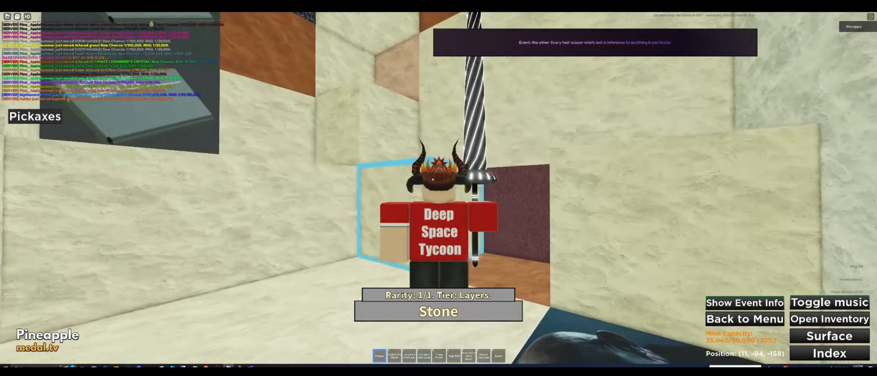
{"action": "key", "text": "Escape"}
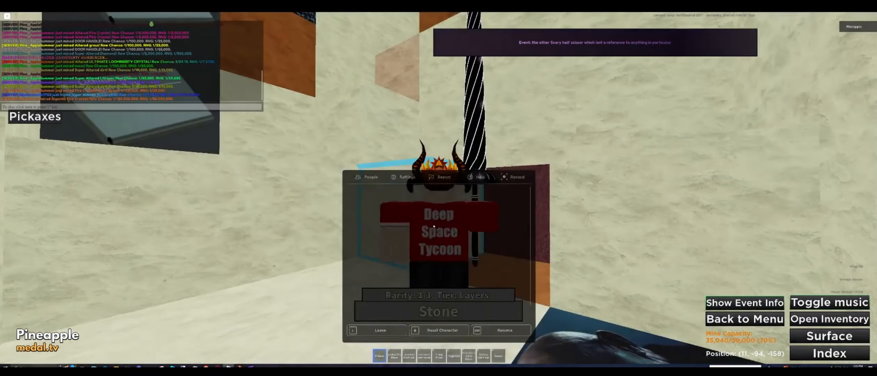
{"action": "left_click", "coordinate": [502, 329]}
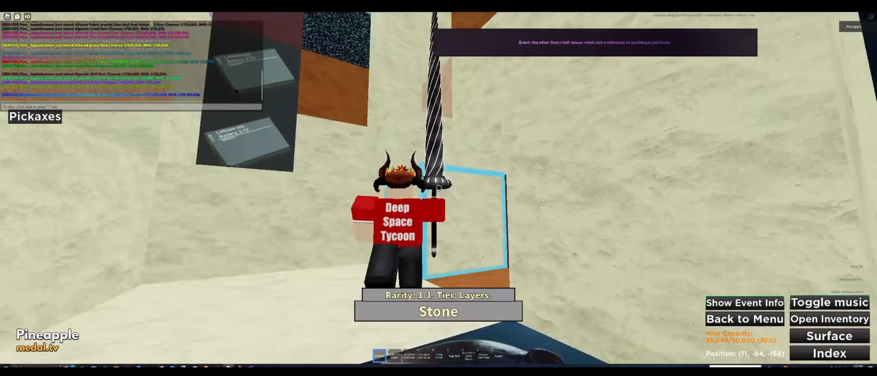